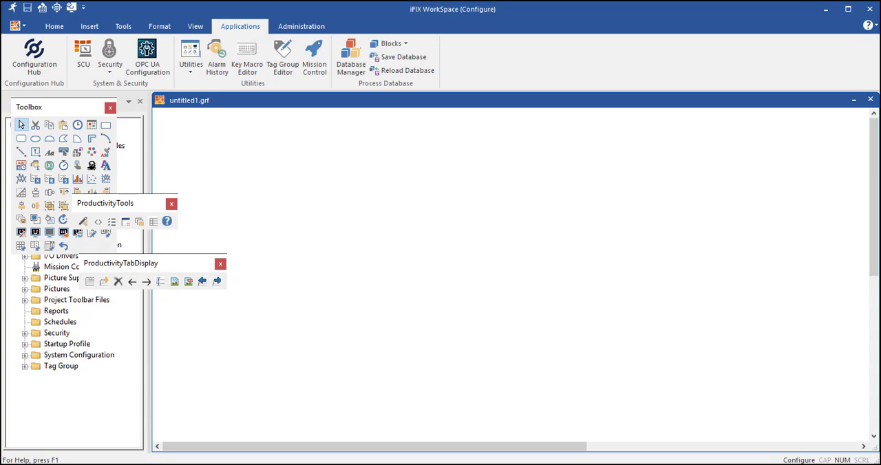
mouse_move(240, 32)
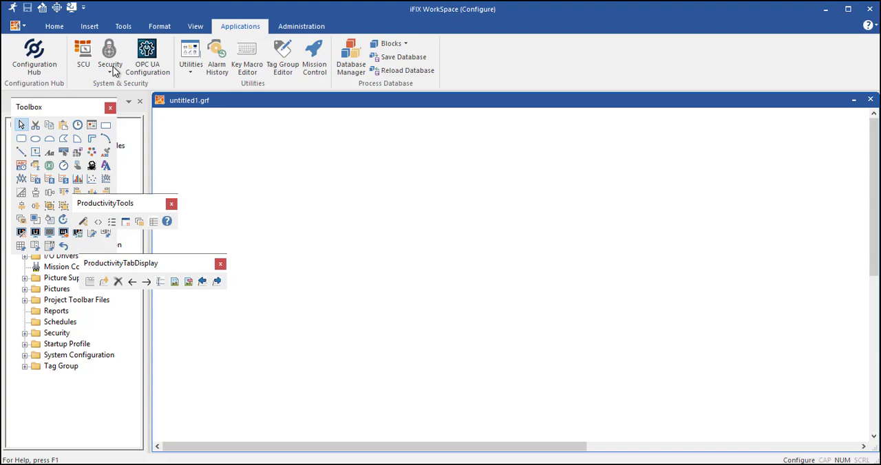
Step: Launch the Security Configuration Utility from Applications > Security and acknowledge the default-accounts warning
click(110, 63)
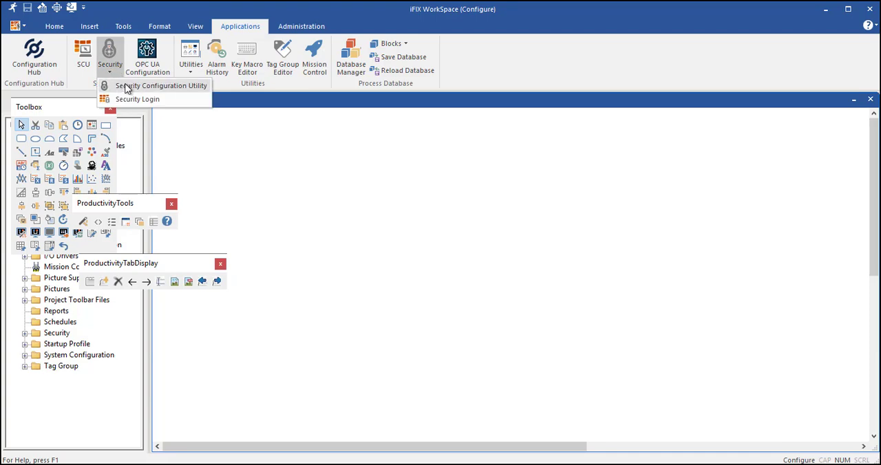
click(161, 86)
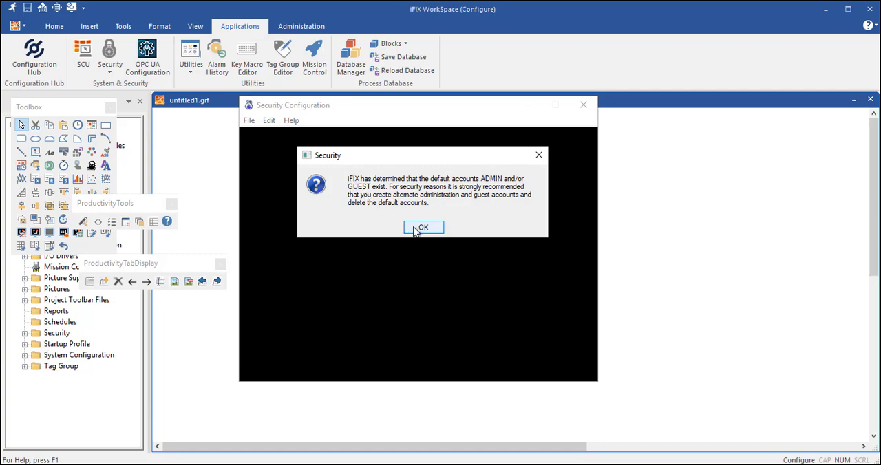
click(423, 229)
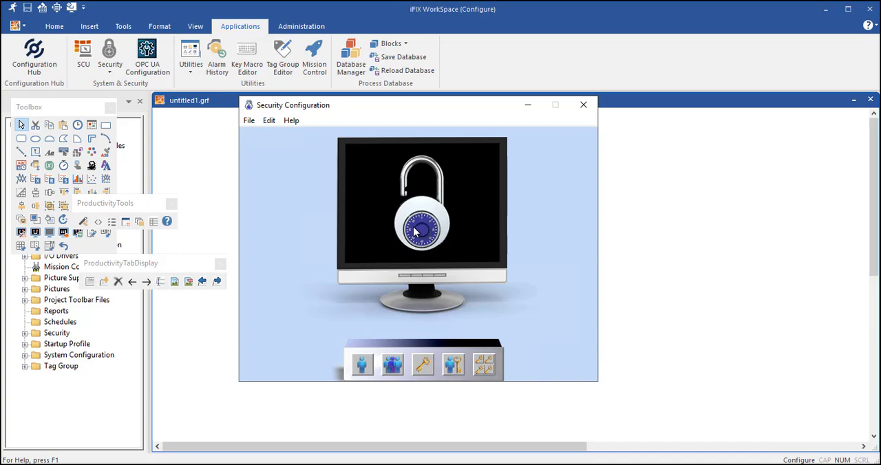
mouse_move(324, 179)
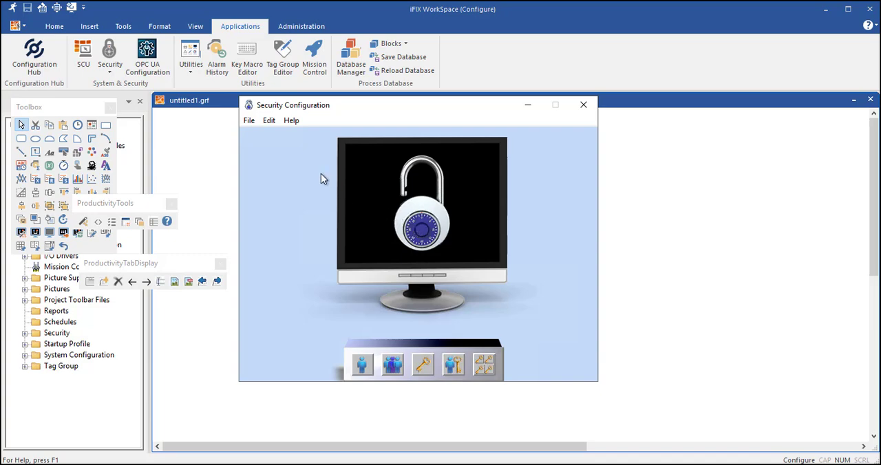
Step: Enable User Based Security in Edit > Configuration and confirm with OK
click(269, 121)
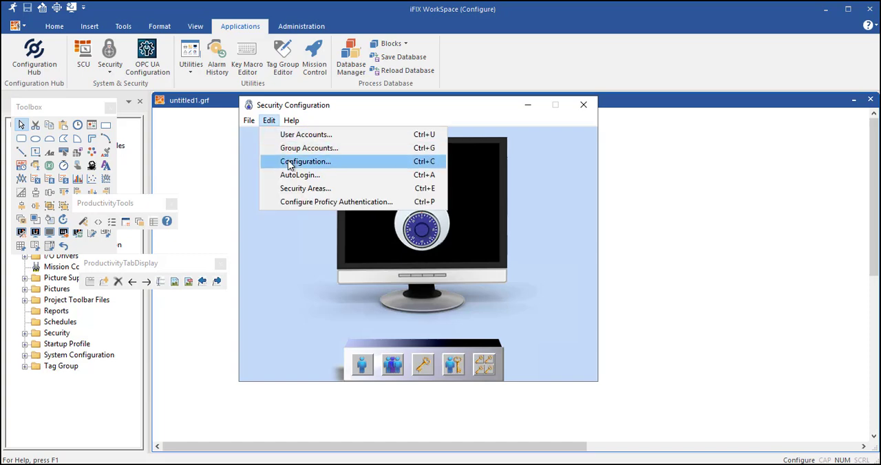
click(306, 161)
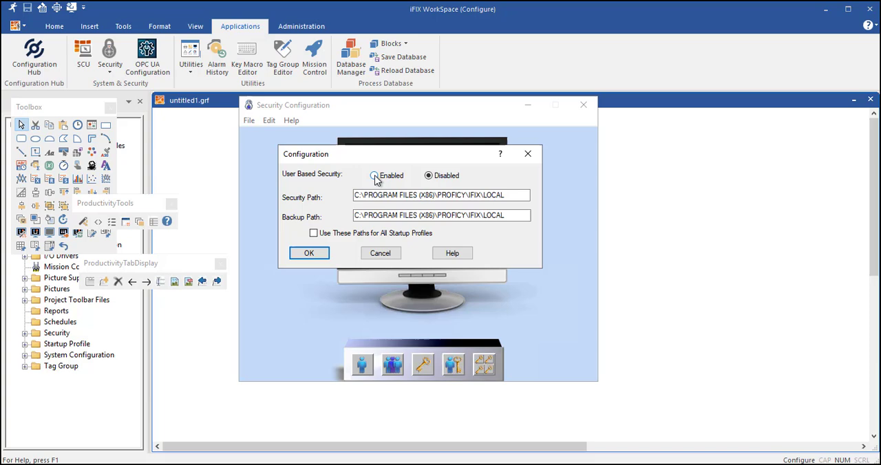
click(374, 177)
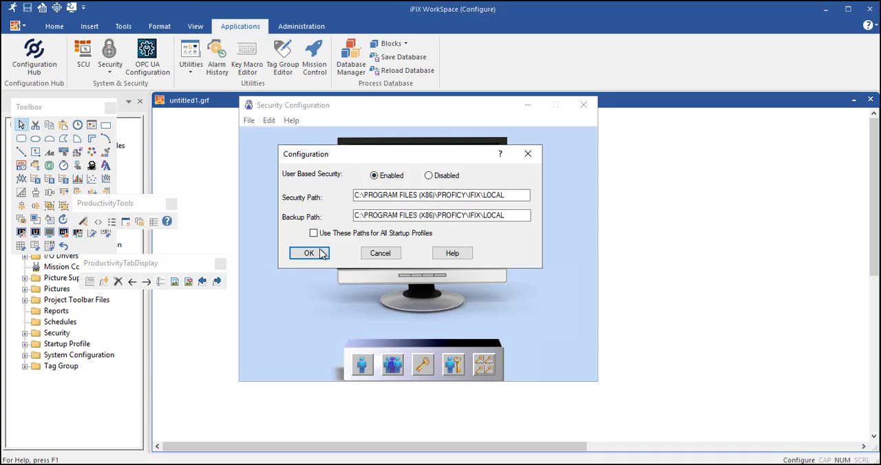
click(309, 254)
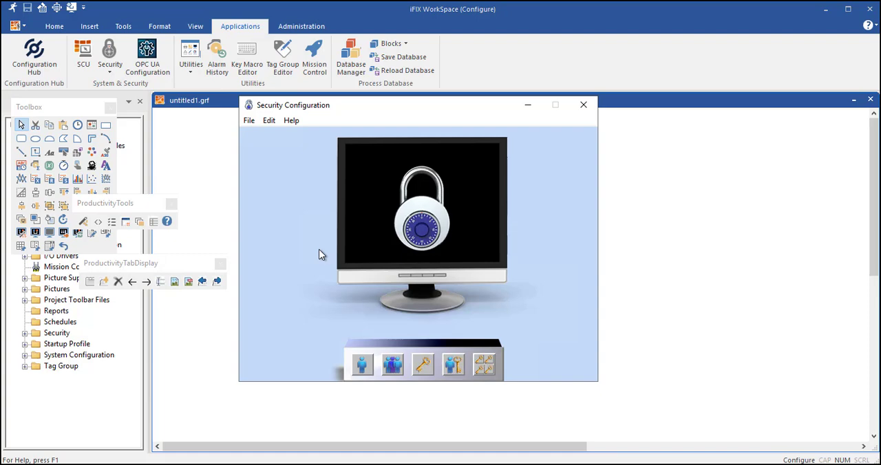
mouse_move(307, 229)
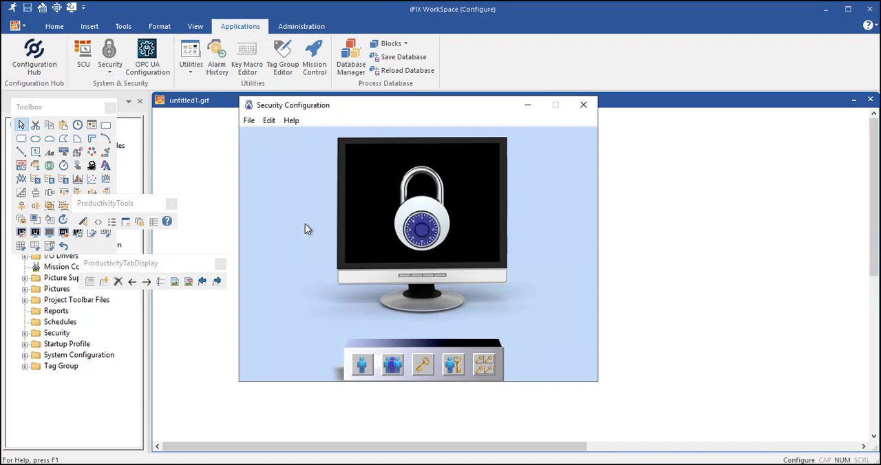
Step: Exit via File > Exit, saving the security changes and acknowledging the login recommendation
click(248, 121)
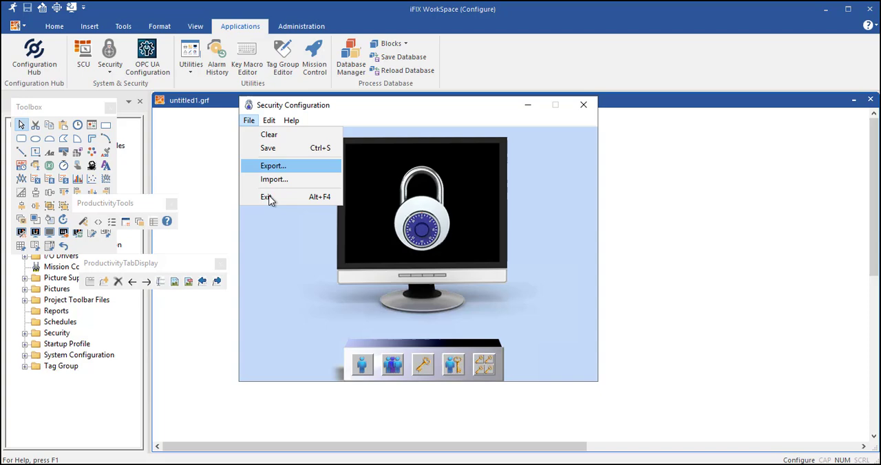
click(267, 197)
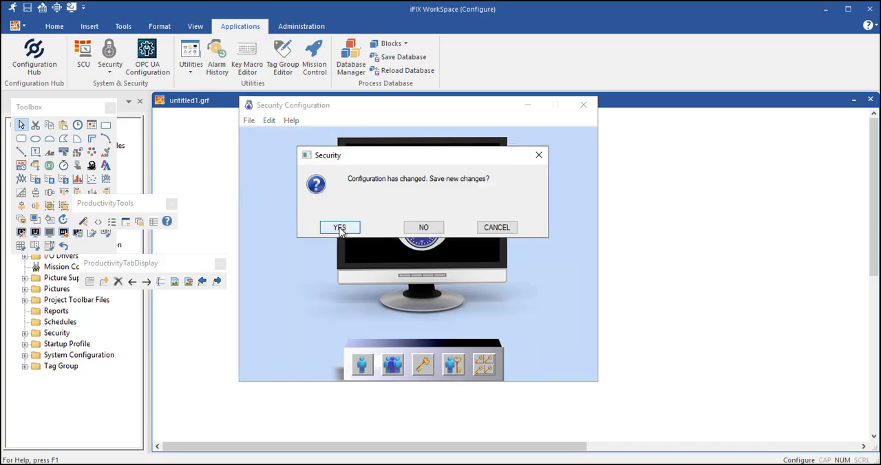
click(339, 229)
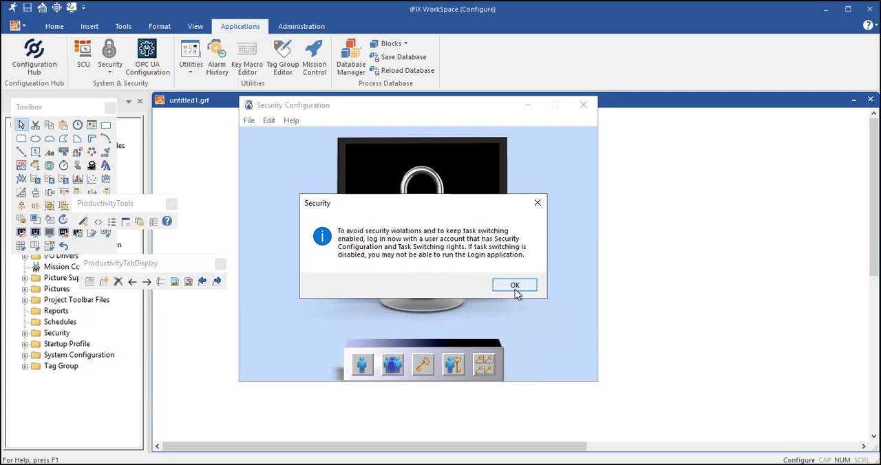
click(515, 285)
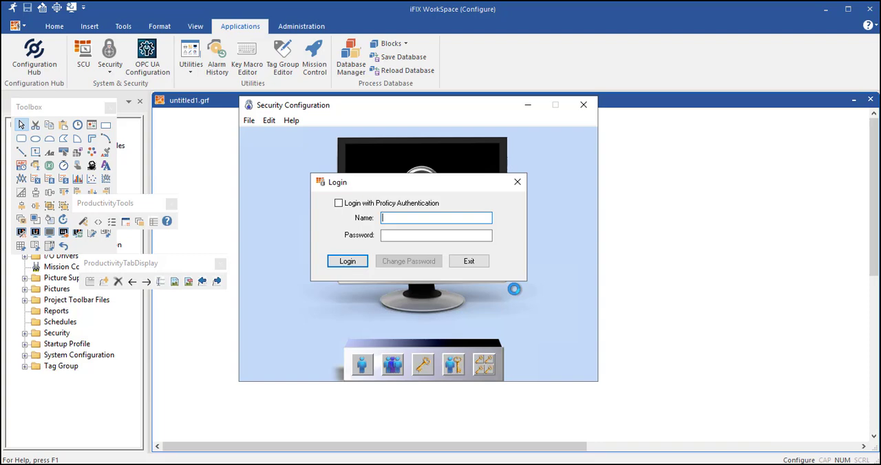
Step: Log in as admin with its password and acknowledge the successful login message
text(admin)
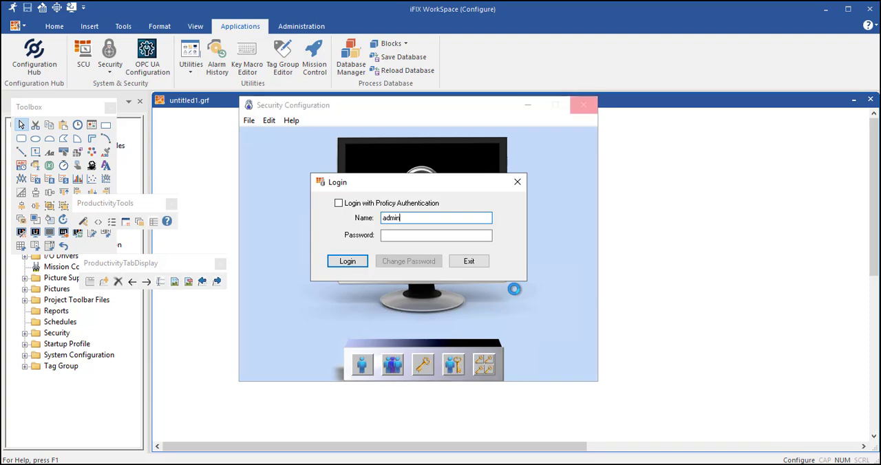
text(password)
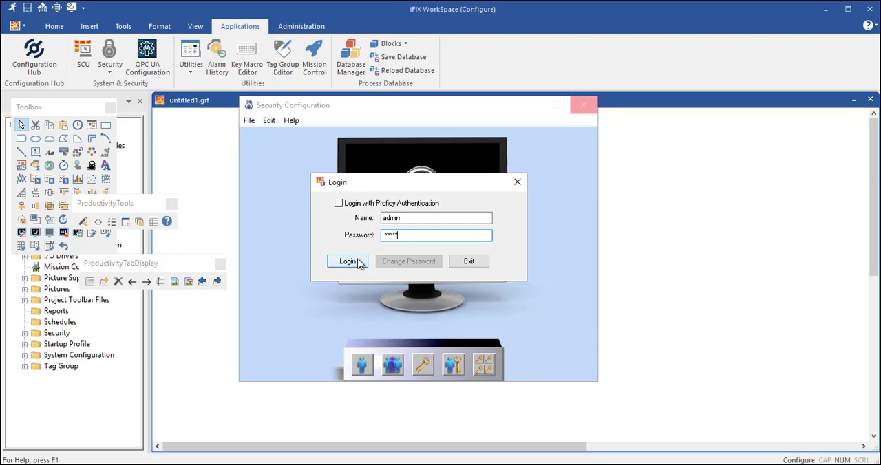
click(347, 262)
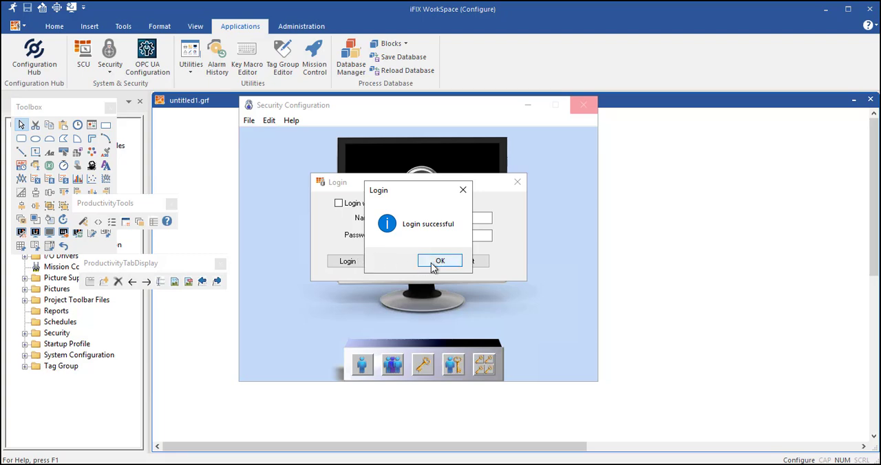
click(440, 262)
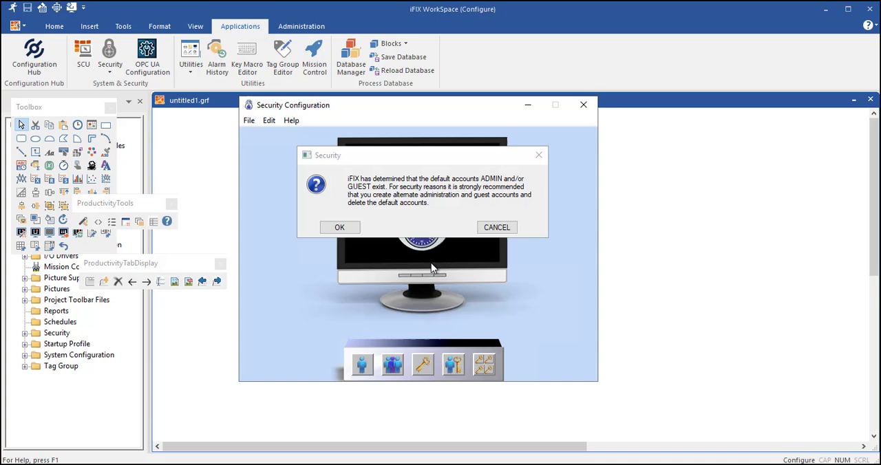
mouse_move(391, 248)
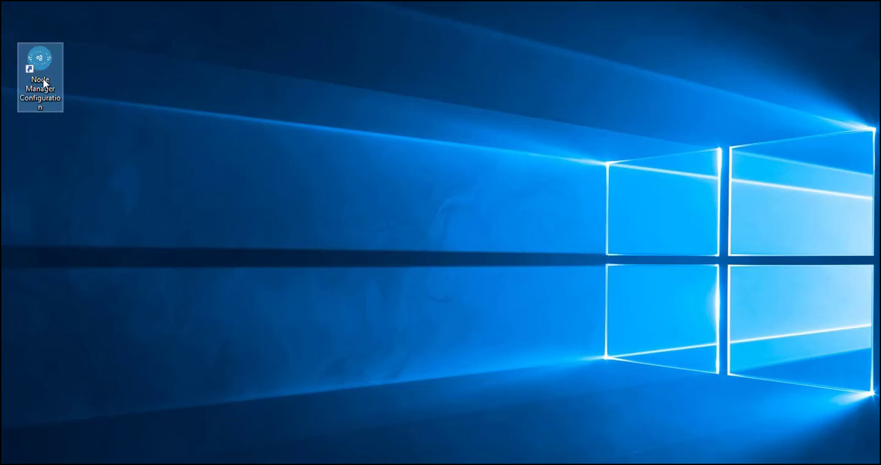
Step: Launch Node Manager Configuration and enter the ifixhmi authentication host name
double_click(39, 77)
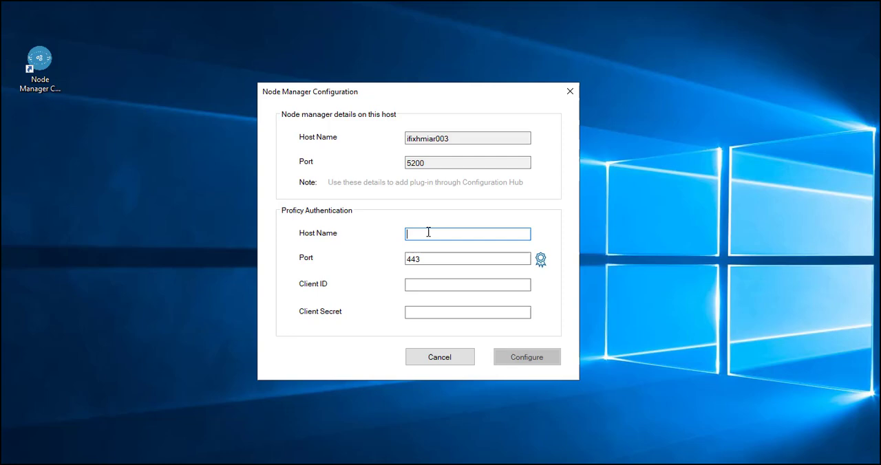
text(i)
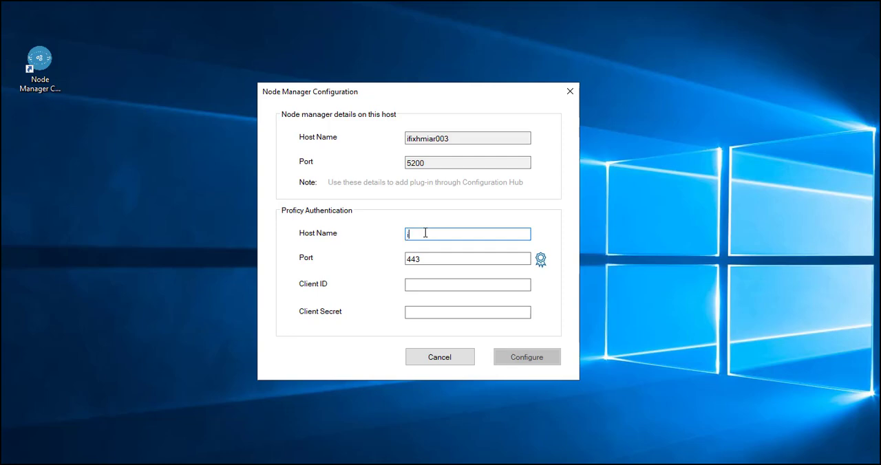
text(ifixhmiar003)
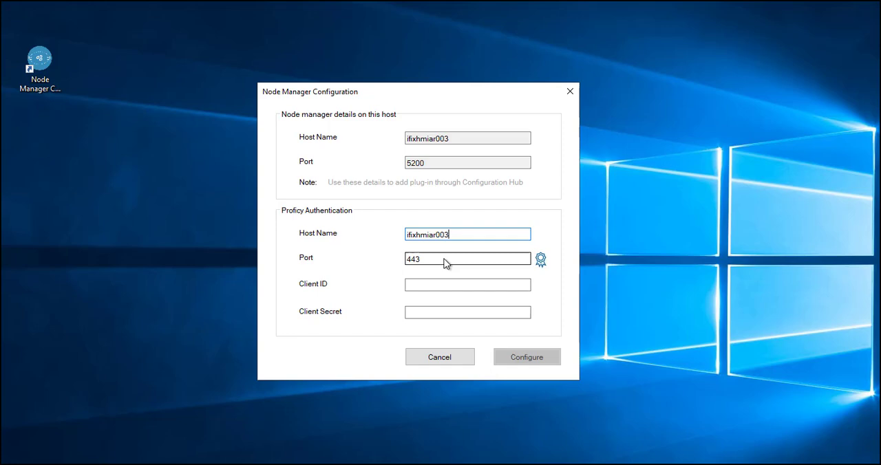
click(468, 284)
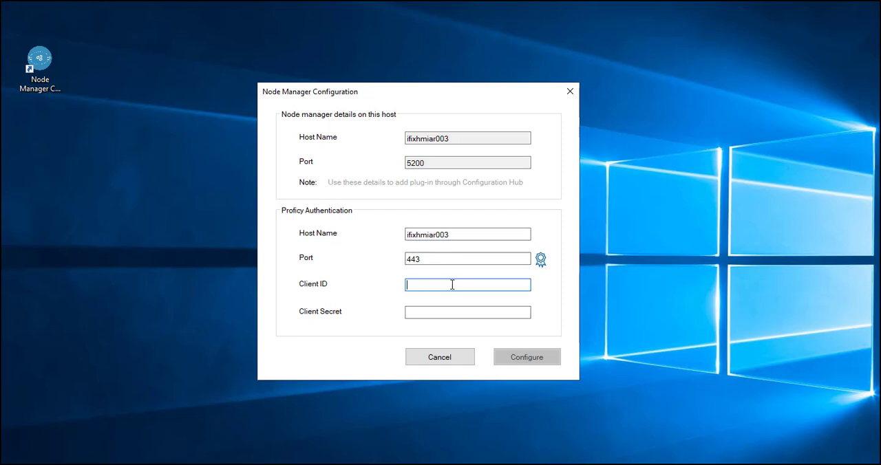
Step: Enter client ID ch_admin and its client secret in the Proficy Authentication section
text(ch_)
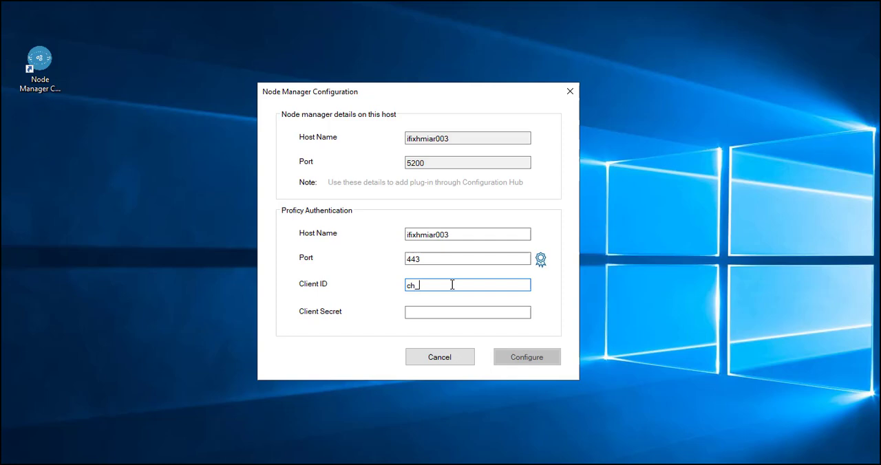
text(admin)
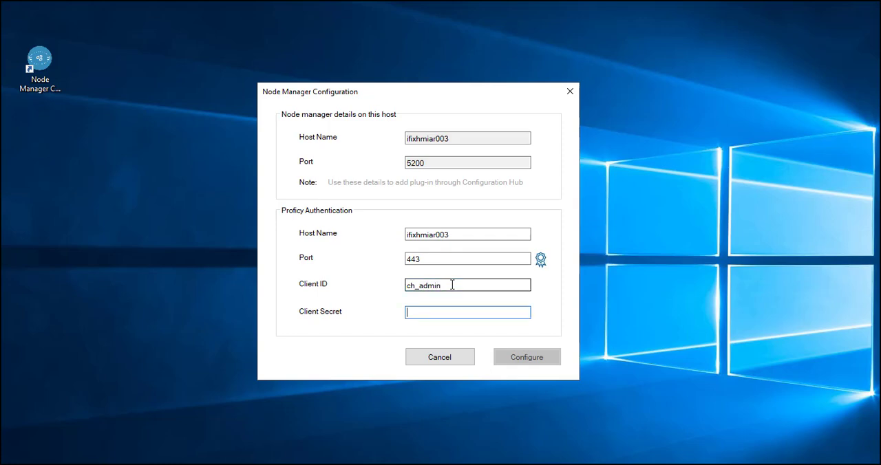
text(****)
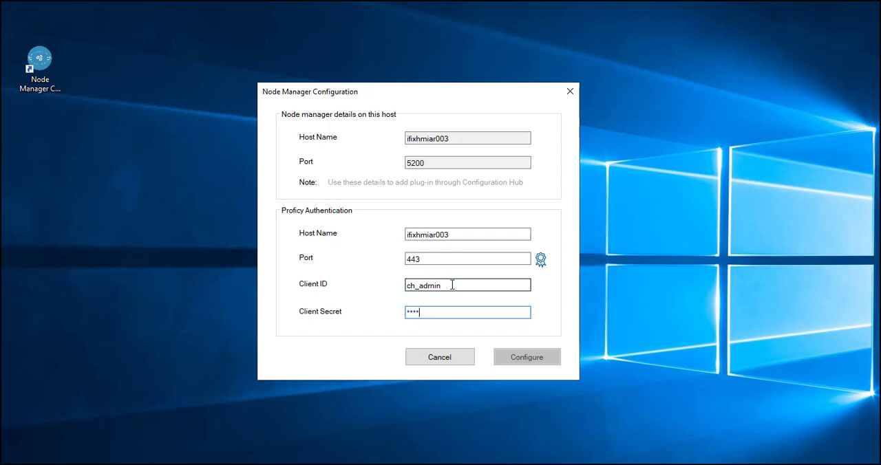
text(******)
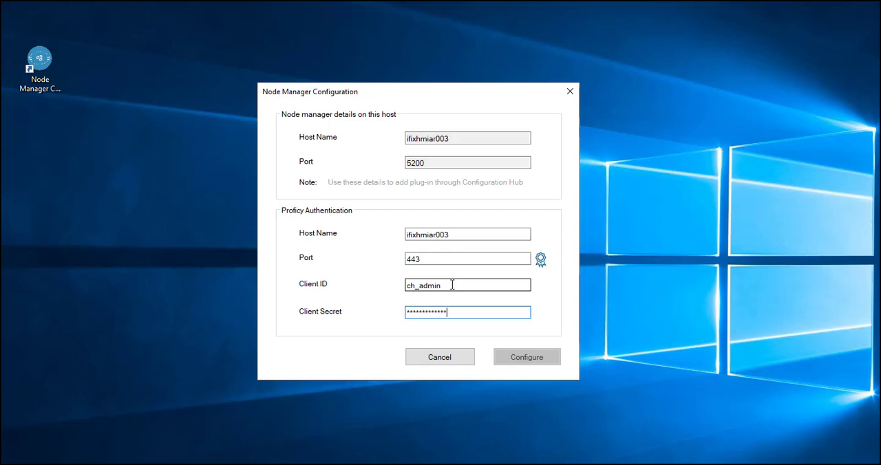
mouse_move(543, 272)
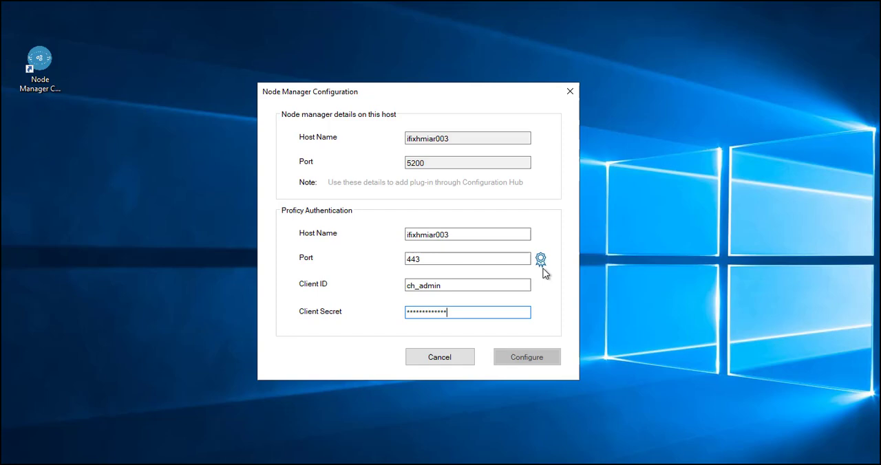
mouse_move(541, 258)
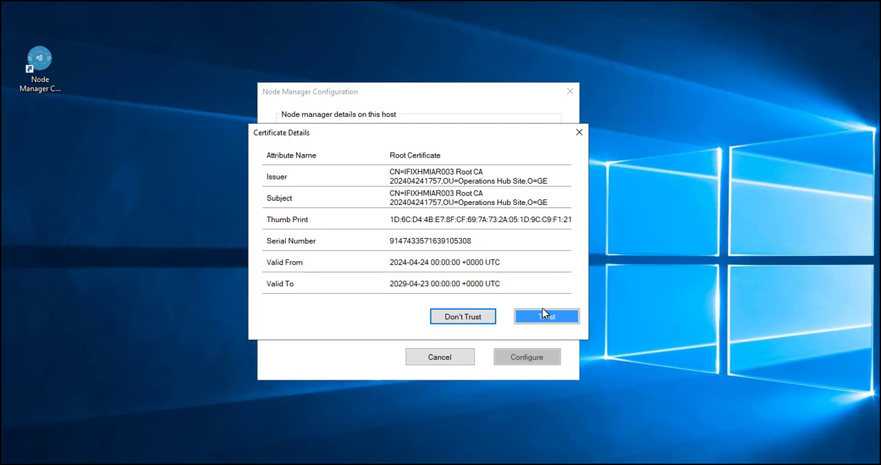
Step: Trust the Proficy Authentication root certificate, commission it with Node Manager, and dismiss the success message
click(545, 317)
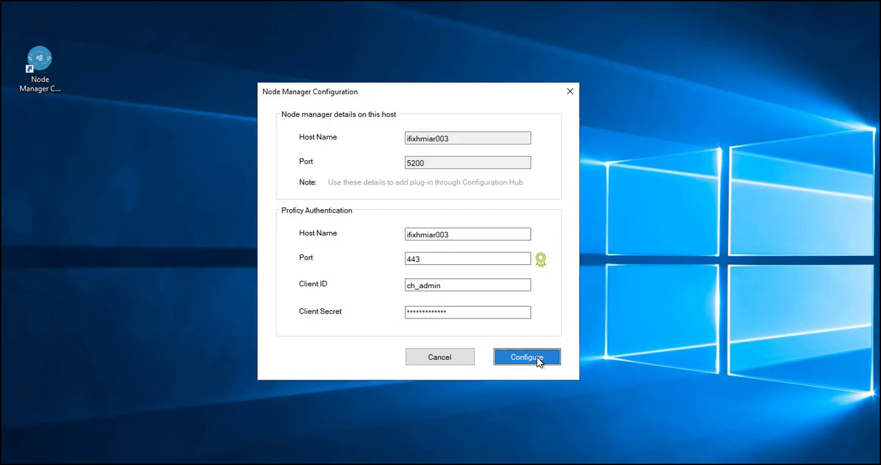
click(526, 358)
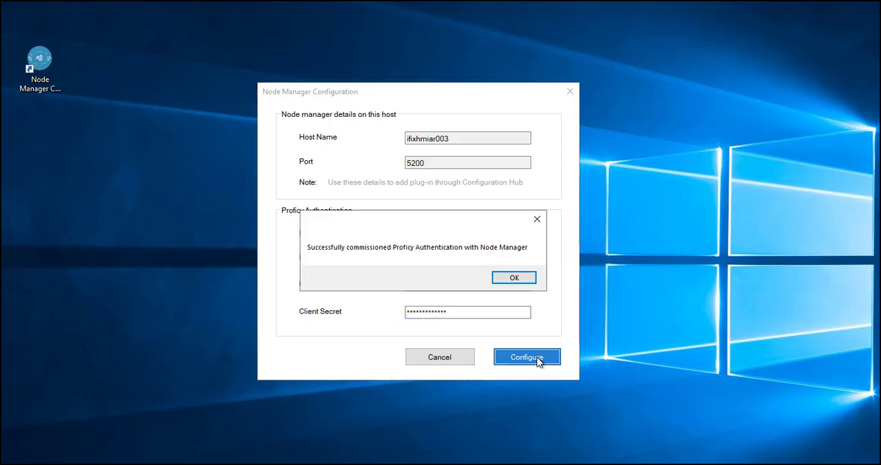
mouse_move(515, 278)
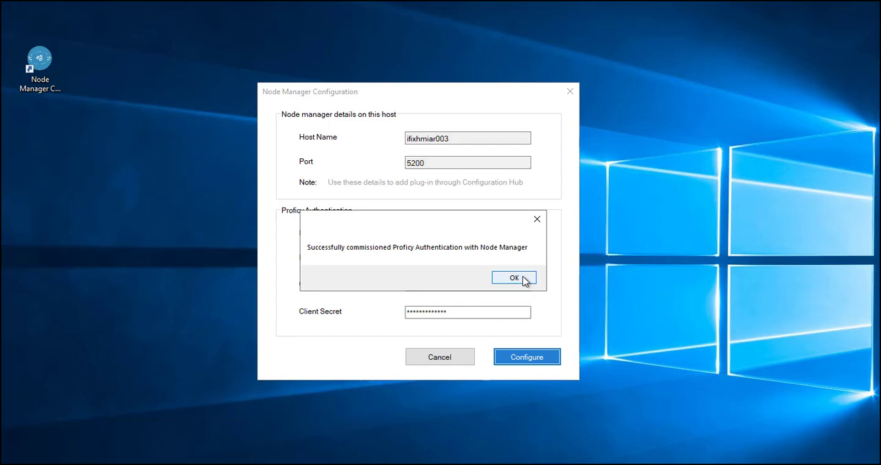
click(514, 278)
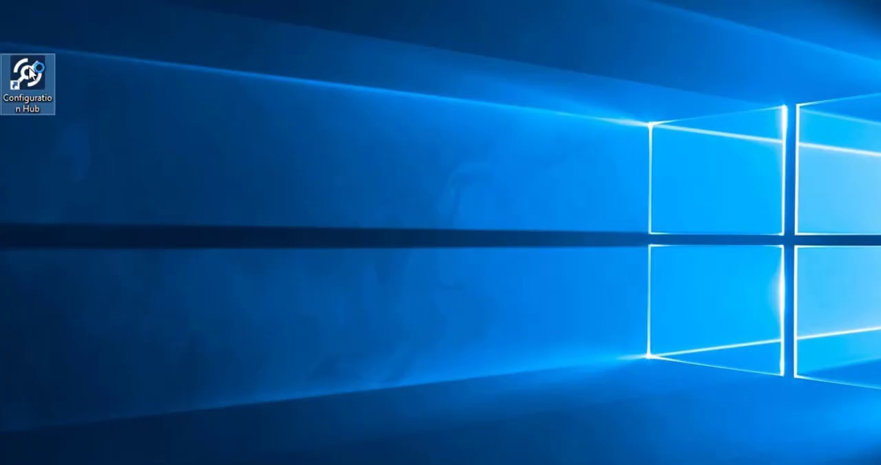
Step: Launch Configuration Hub and sign in as ch_admin with its password
double_click(27, 68)
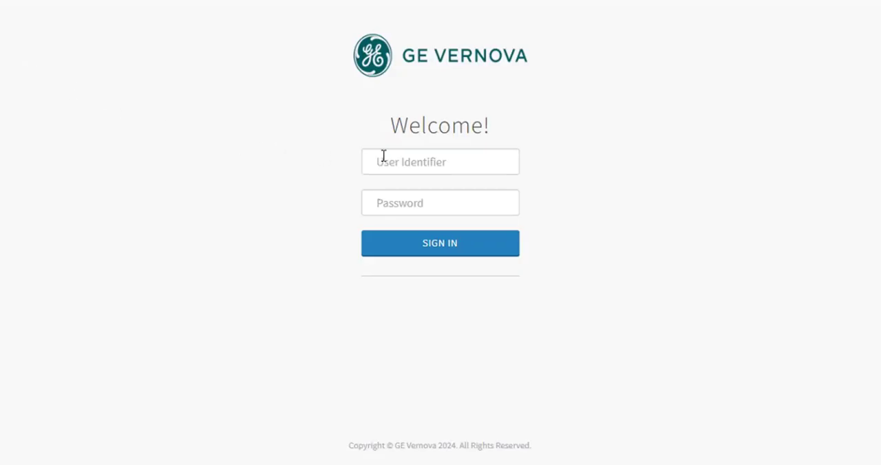
text(ch)
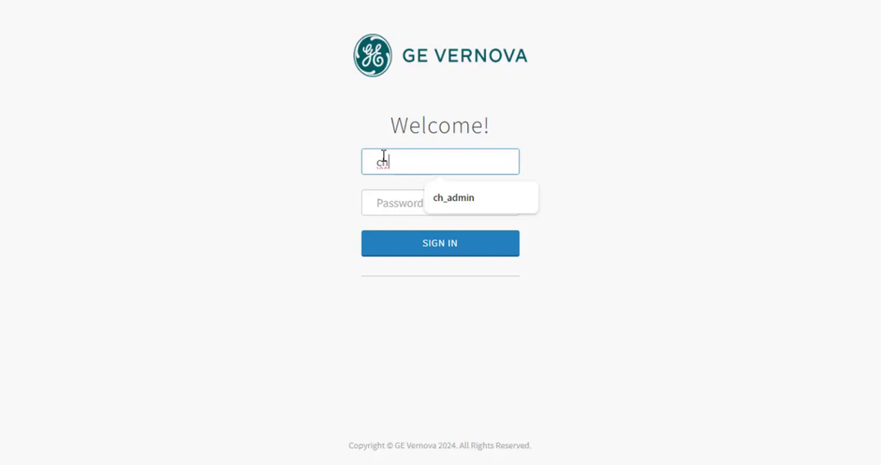
click(453, 198)
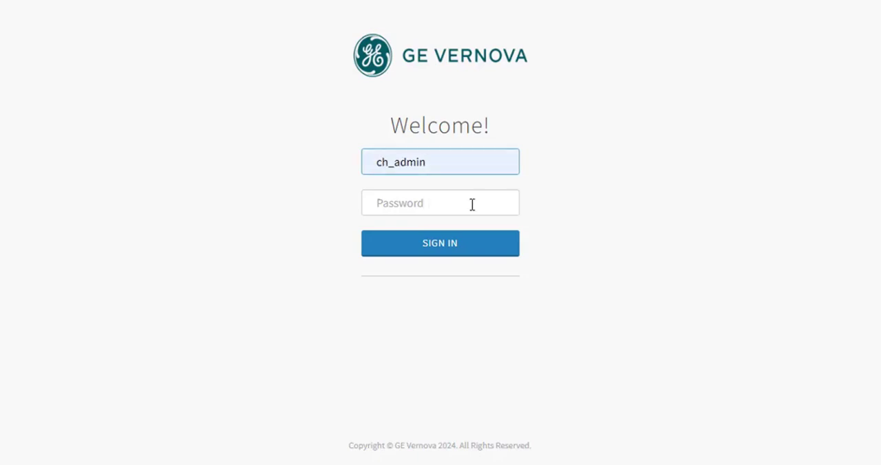
text(•••)
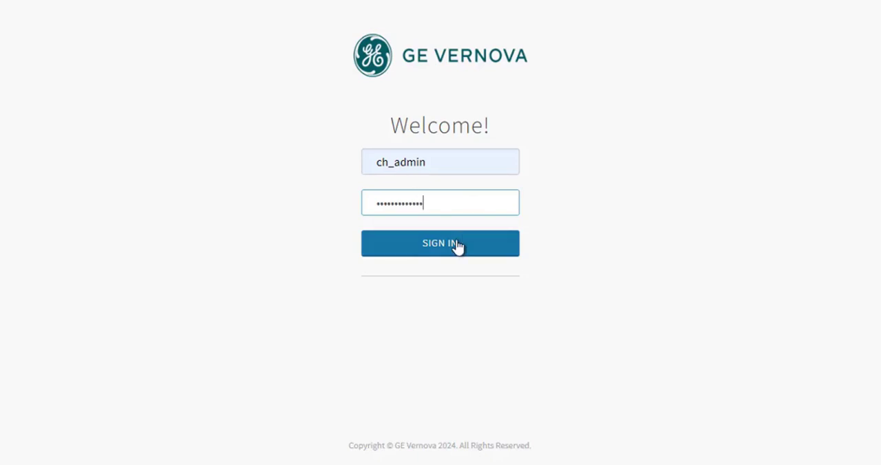
click(441, 242)
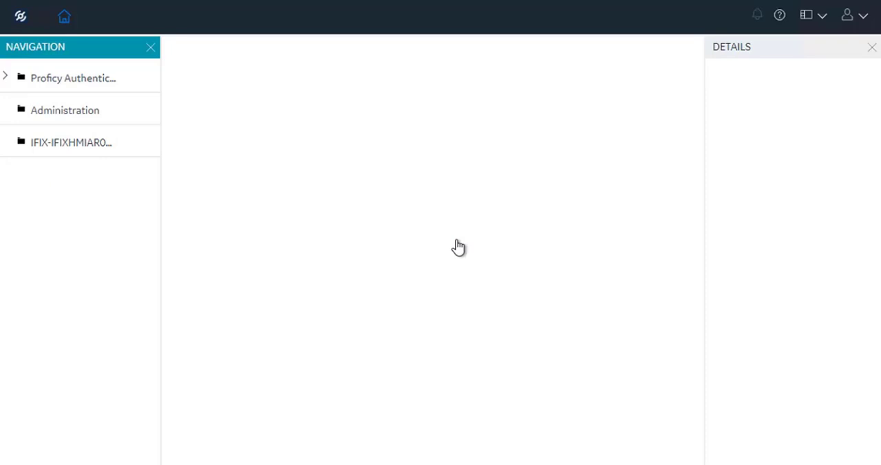
mouse_move(72, 143)
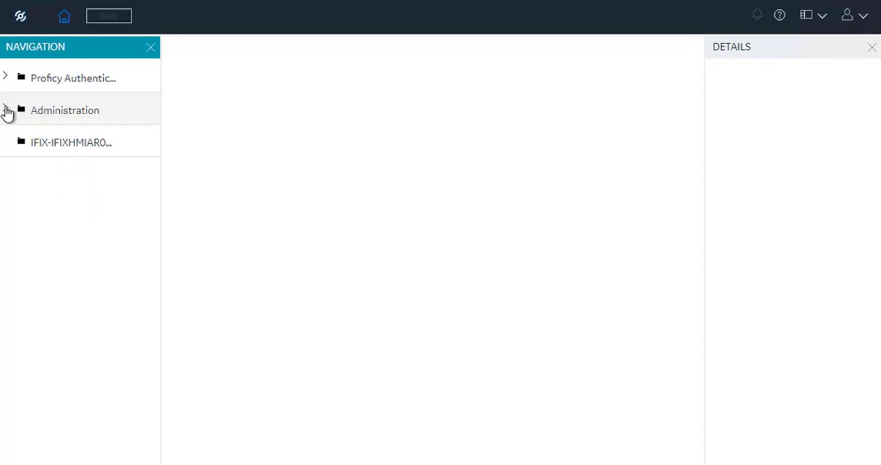
Step: Start adding a node manager under Administration > Node Manager with host name IFIXHMIAR003
click(5, 110)
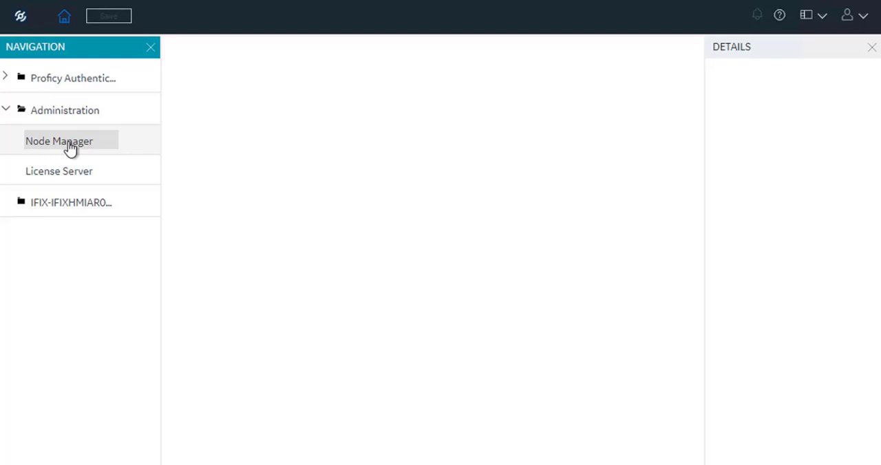
click(58, 141)
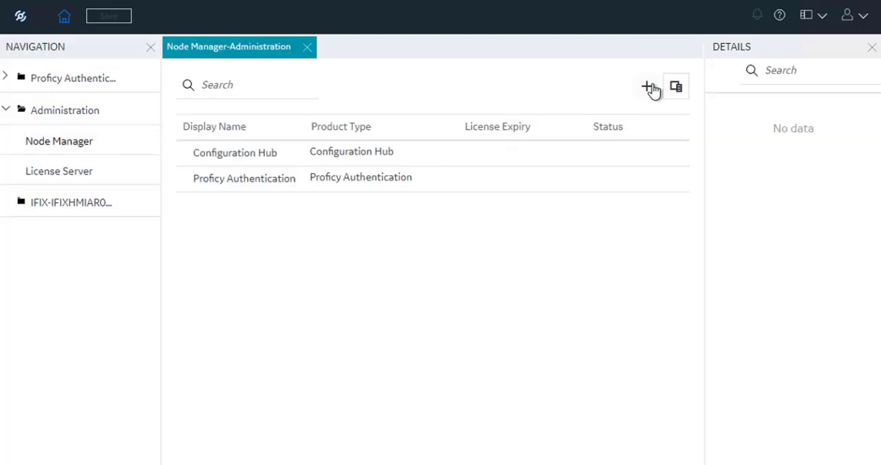
click(647, 85)
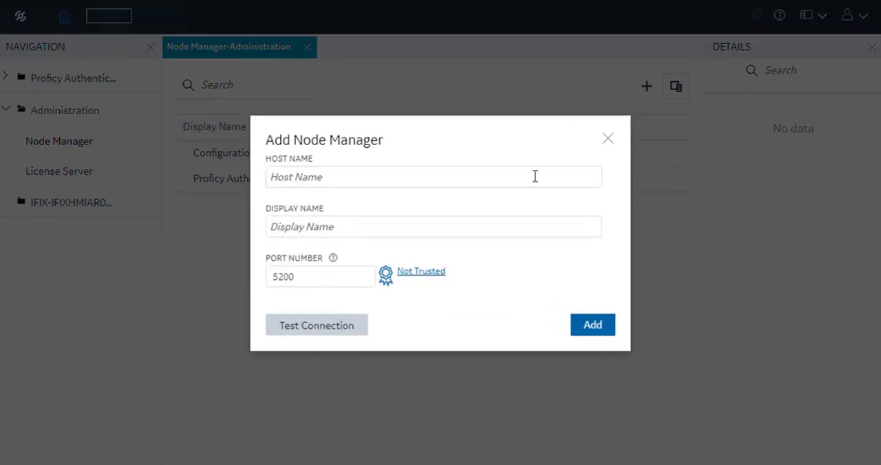
click(432, 177)
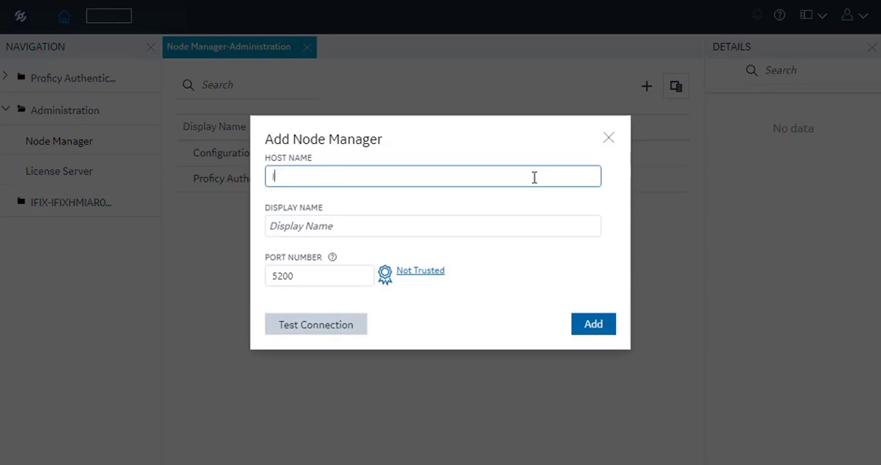
text(IFIXHMIAR003)
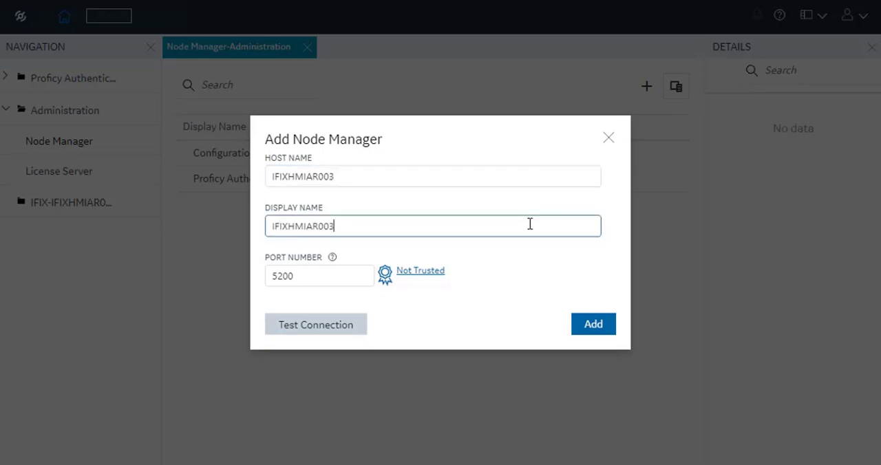
mouse_move(418, 276)
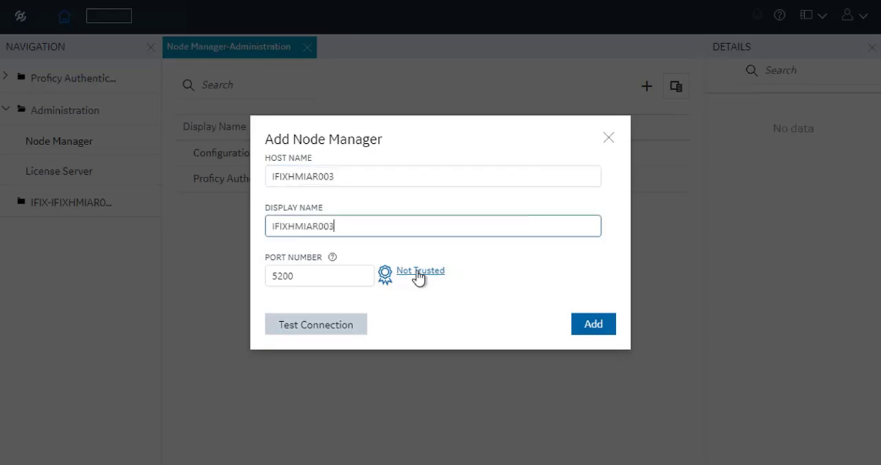
Step: View the node manager's certificate and trust its root certificate
click(420, 270)
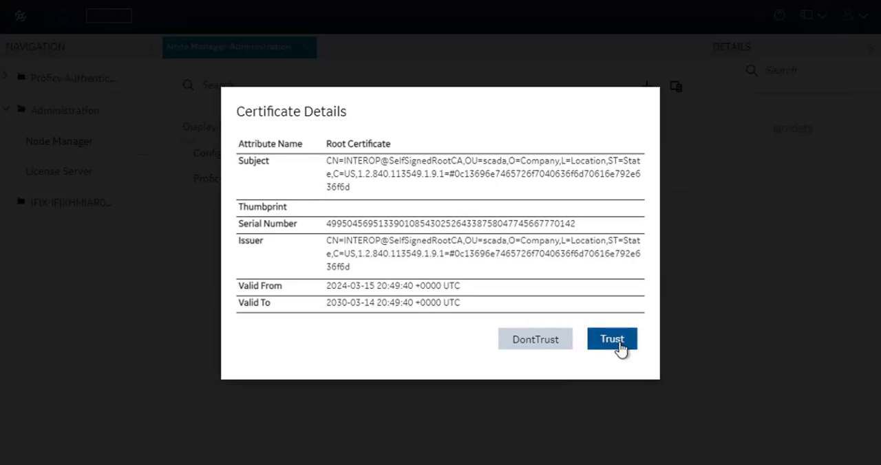
click(611, 339)
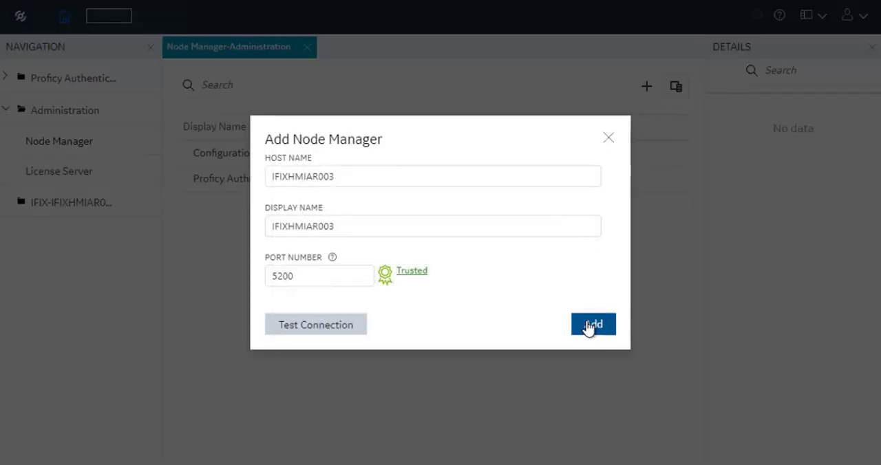
Step: Add node manager IFIXHMIAR003 so it appears in the administration list
click(592, 324)
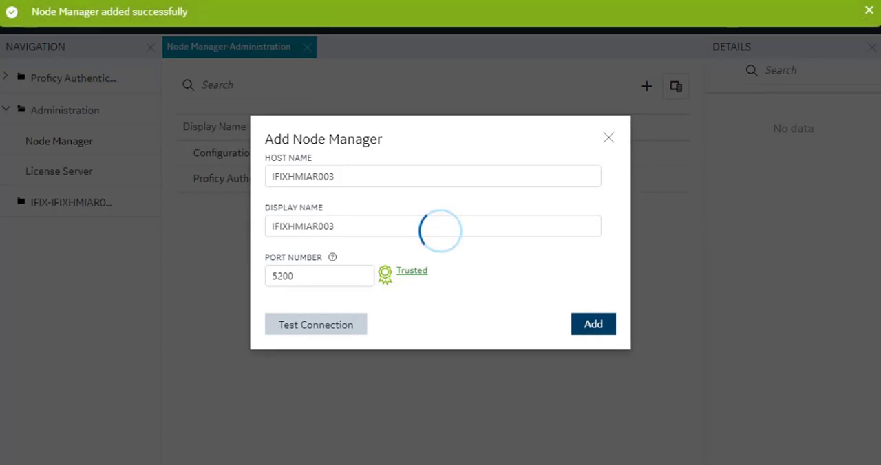
click(592, 323)
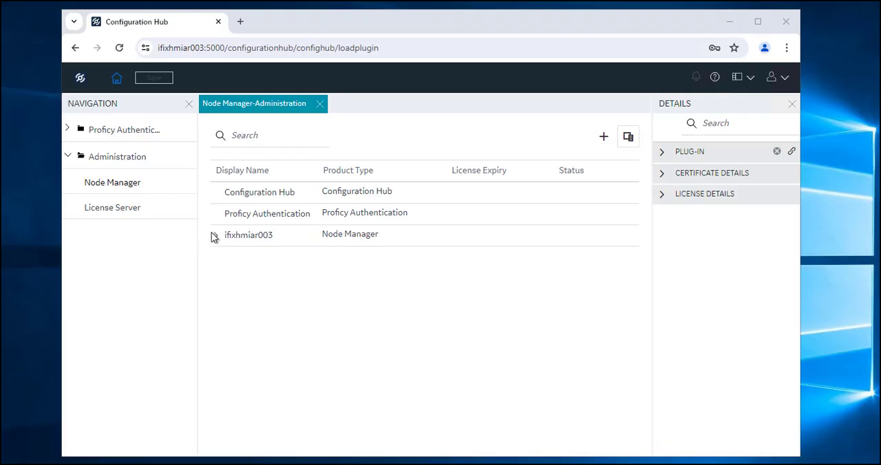
Step: Expand ifixhmiar003 and register its iFIX plug-in IFIX-IFIXHMIAR003 until its status shows Registered
click(215, 234)
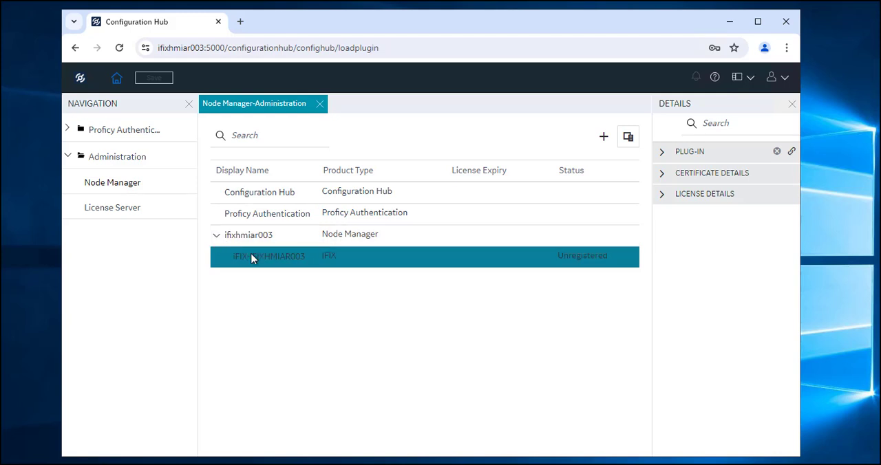
mouse_move(333, 251)
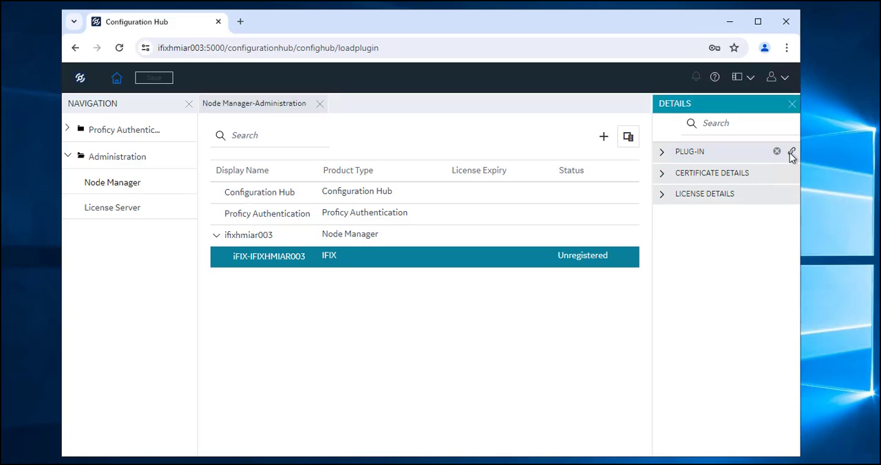
click(792, 152)
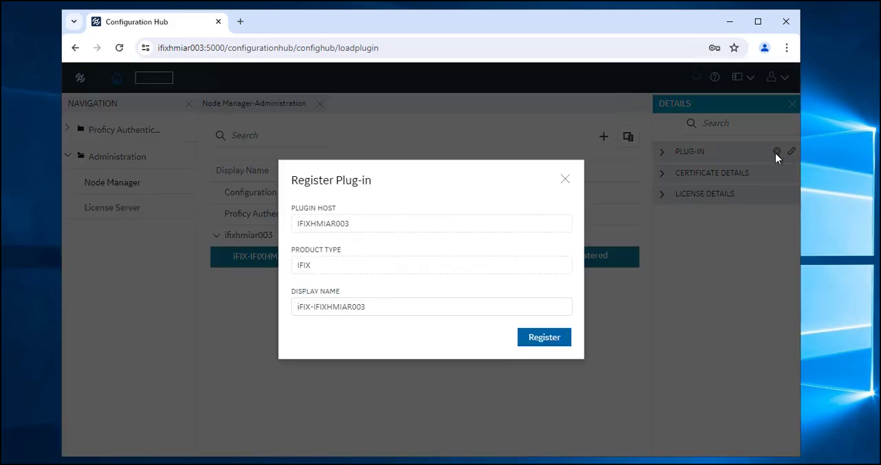
click(544, 338)
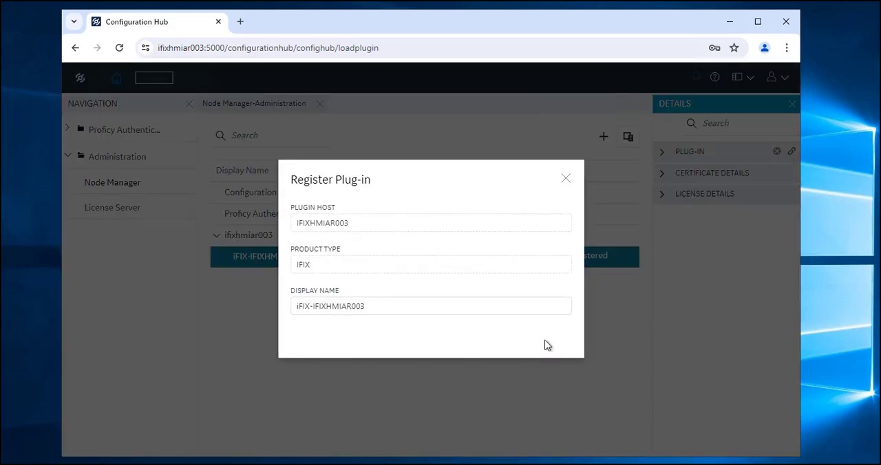
click(545, 336)
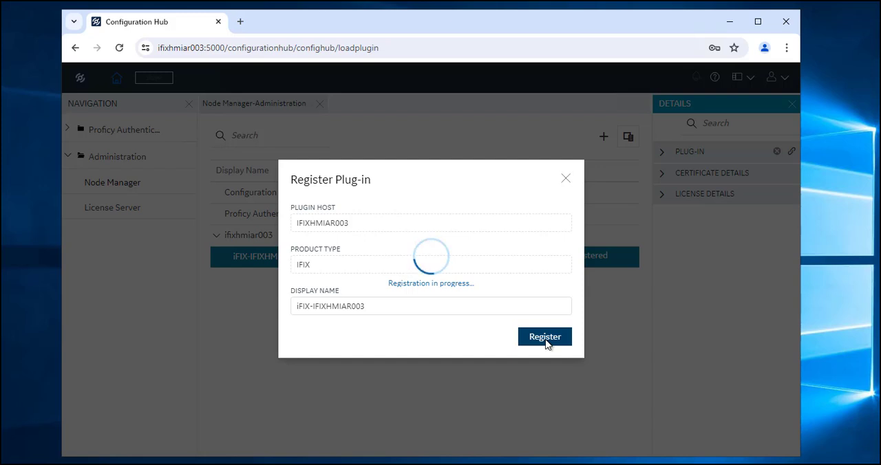
click(546, 336)
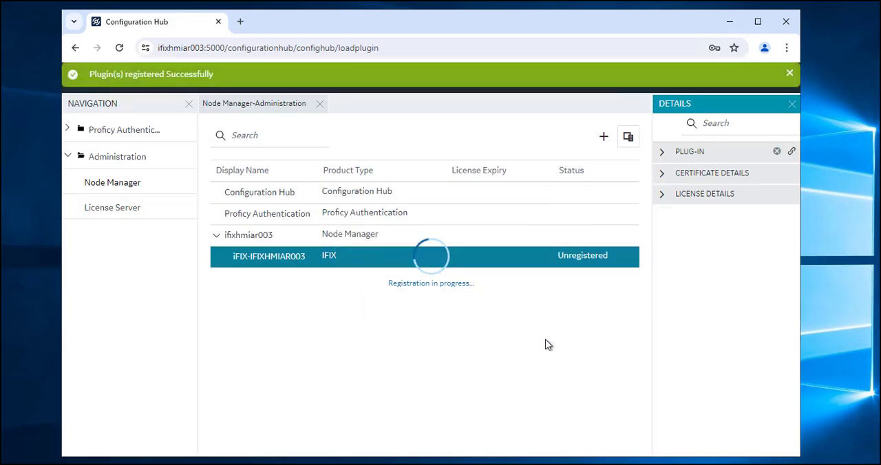
mouse_move(416, 314)
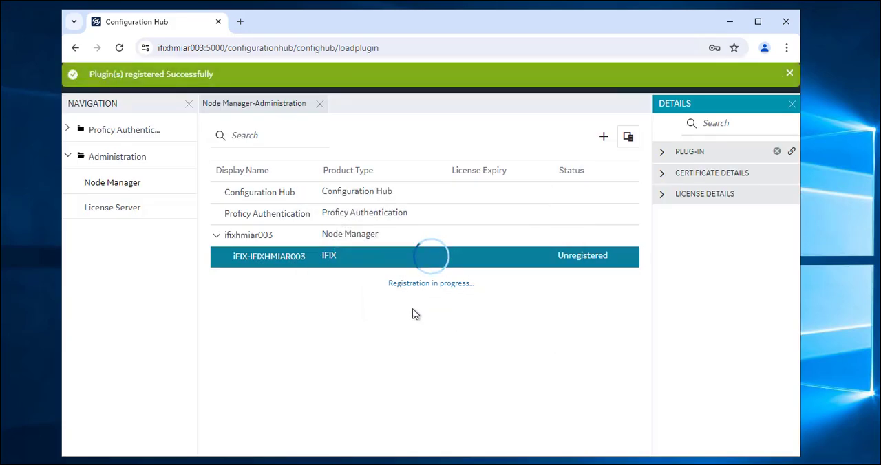
mouse_move(146, 243)
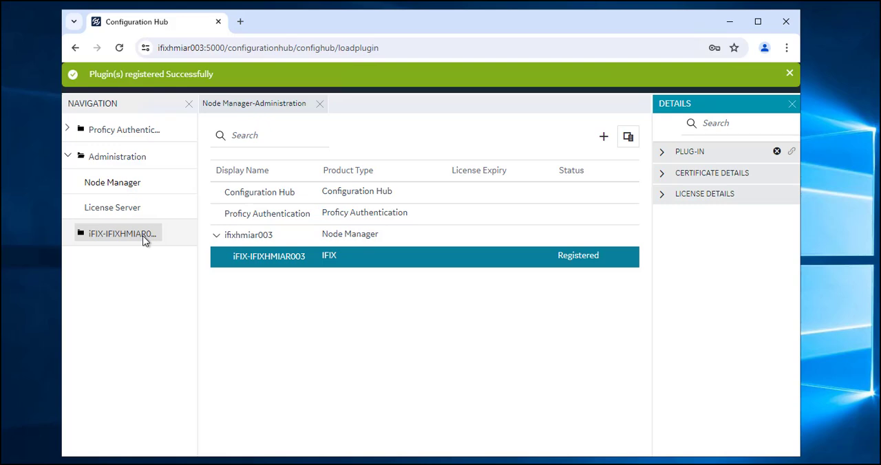
click(791, 73)
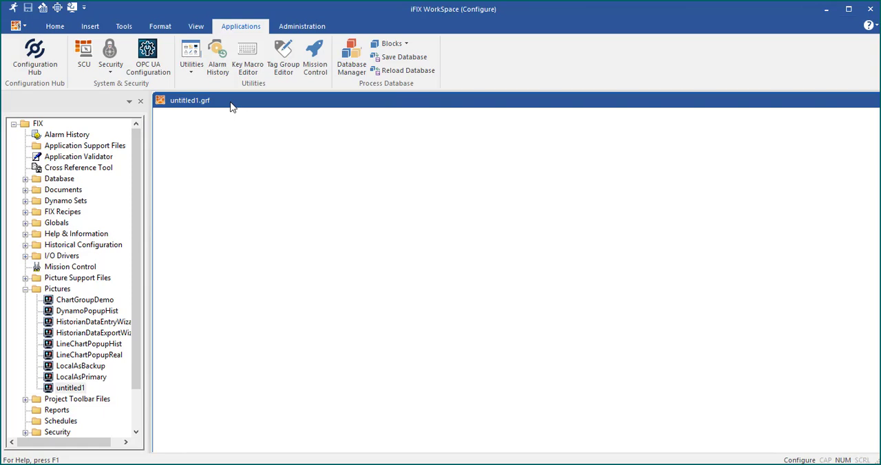
mouse_move(239, 84)
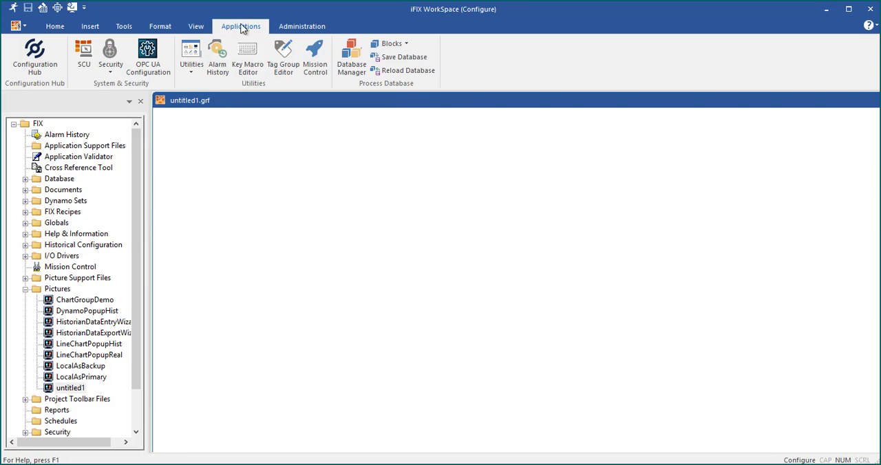
mouse_move(34, 55)
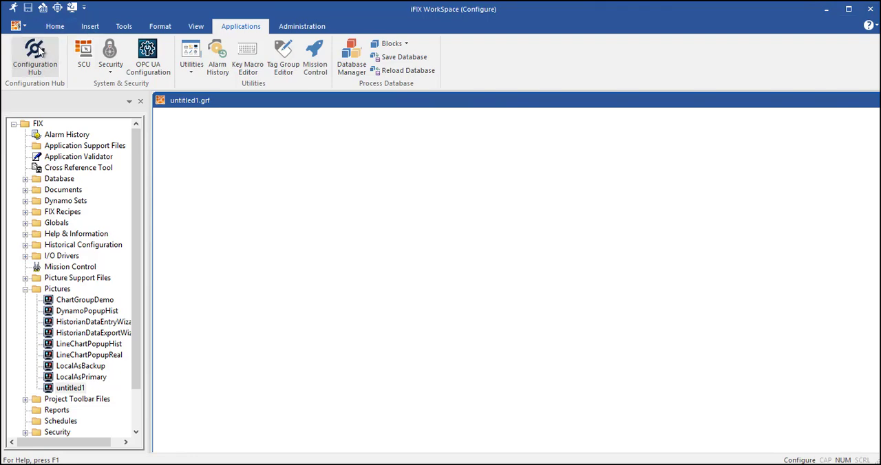
Step: Launch Configuration Hub and sign in as the ch_admin administrator account with its password
click(34, 58)
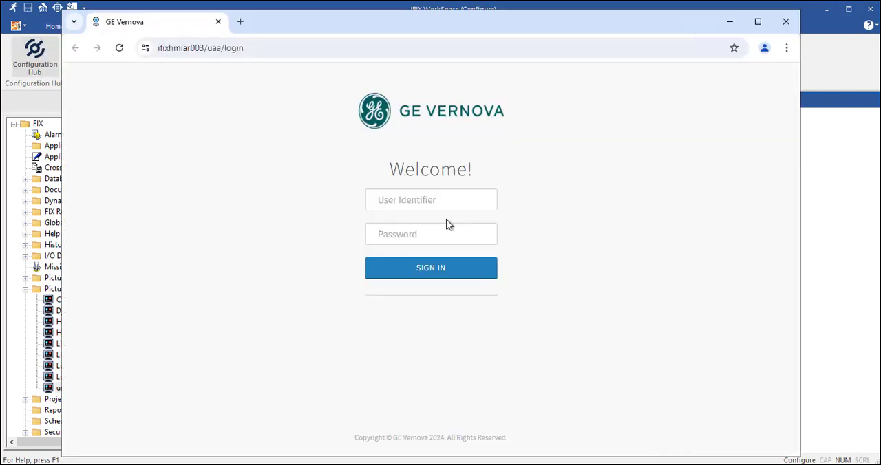
click(430, 199)
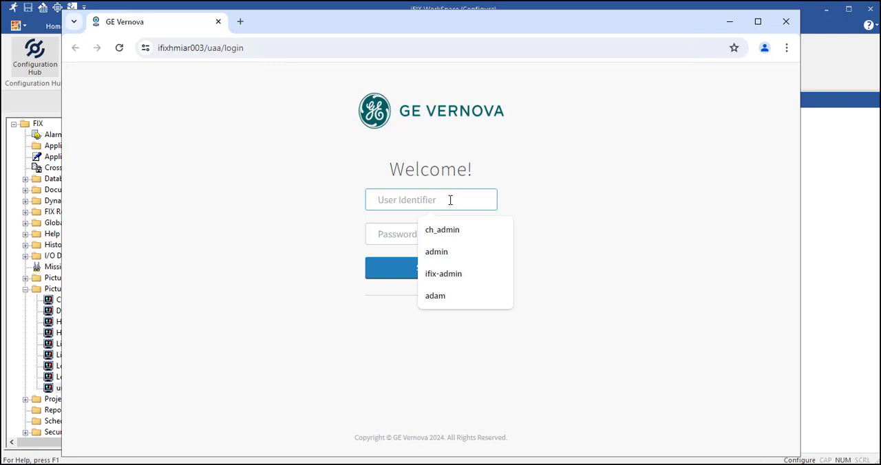
click(442, 229)
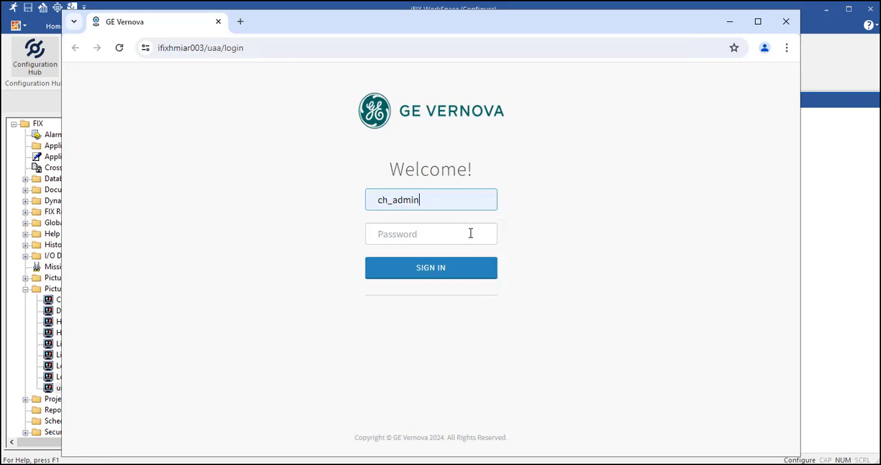
click(430, 234)
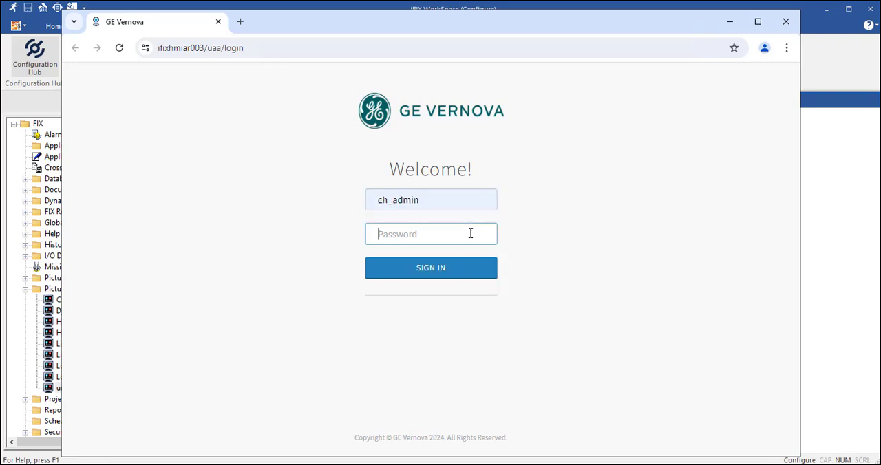
text(password)
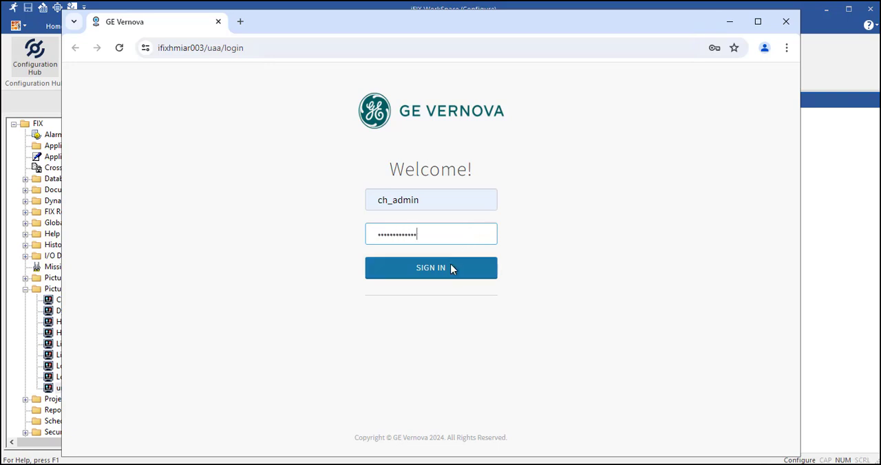
click(430, 267)
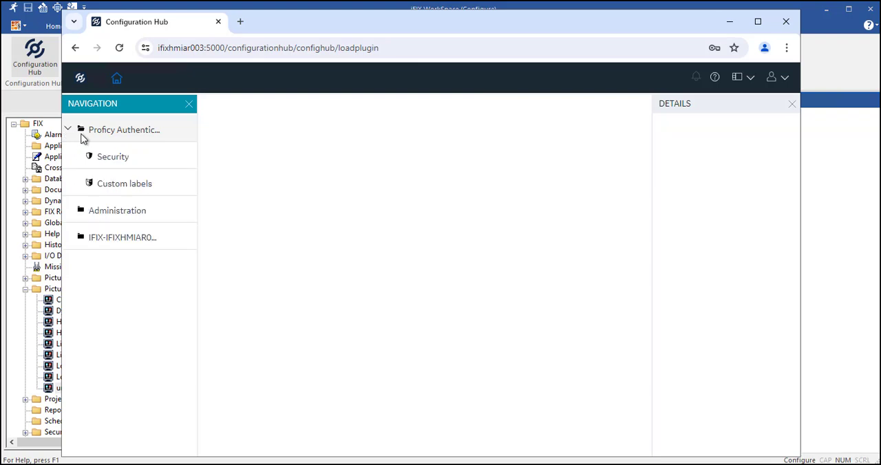
Step: Under Proficy Authentication Security, show the Users list and select adam to reveal his Details and Group Membership
click(113, 157)
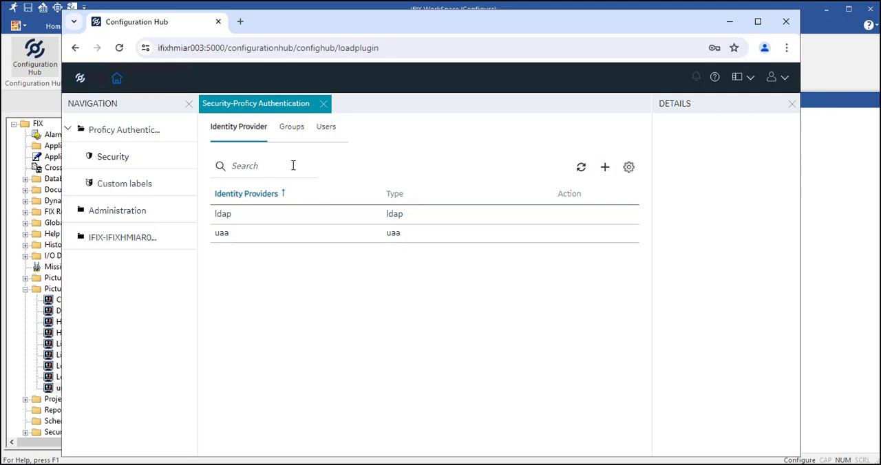
mouse_move(325, 126)
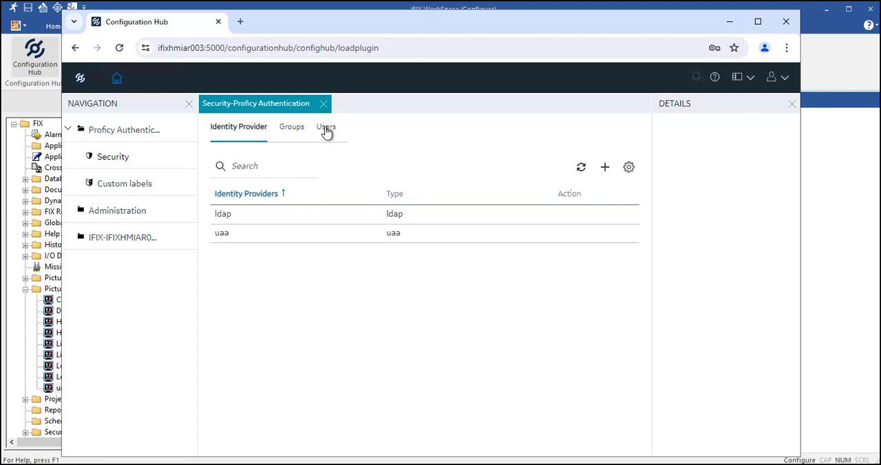
click(325, 127)
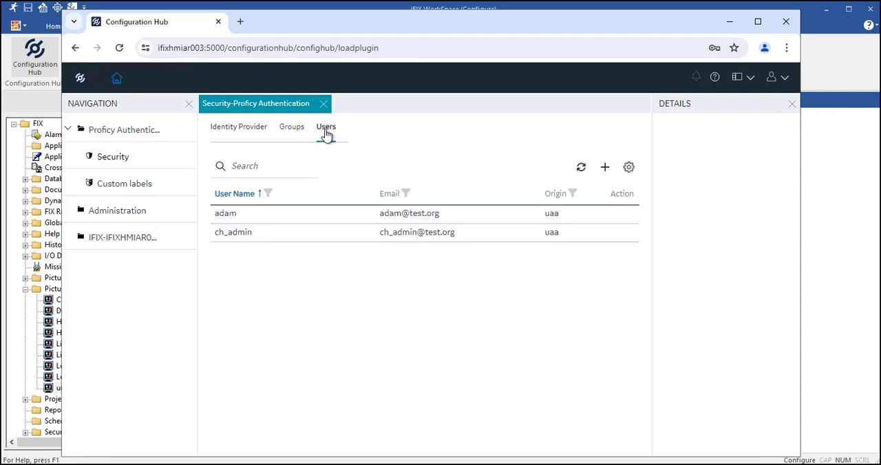
click(226, 214)
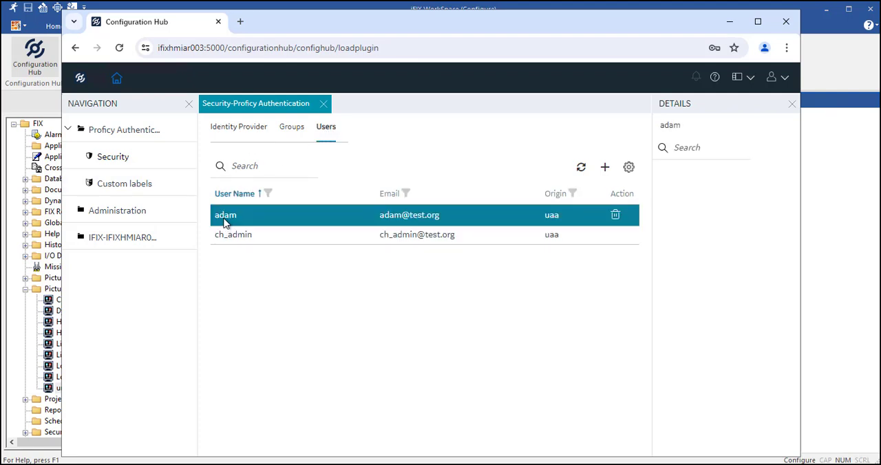
click(226, 215)
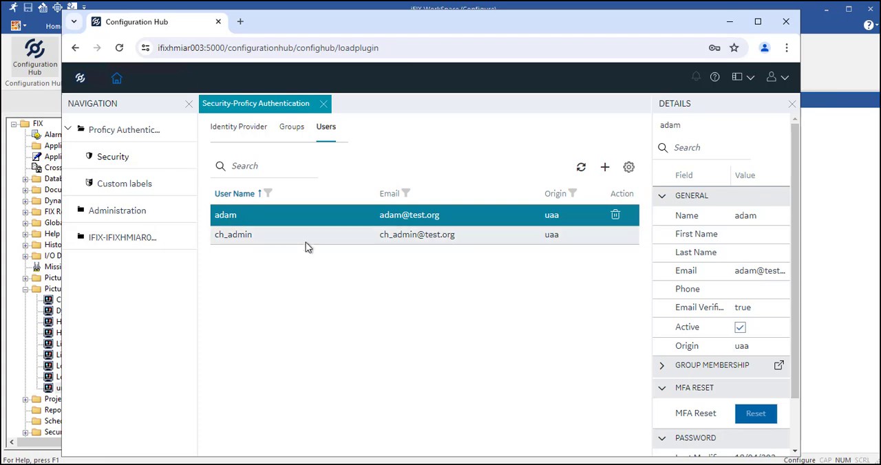
mouse_move(539, 316)
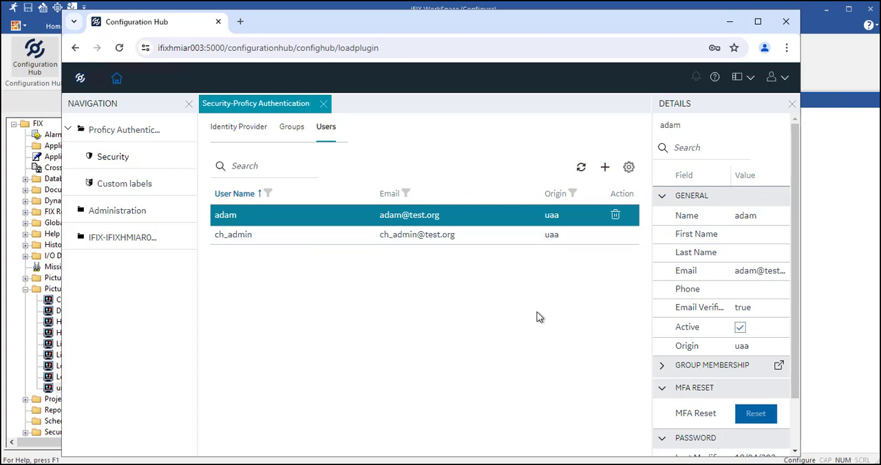
click(780, 366)
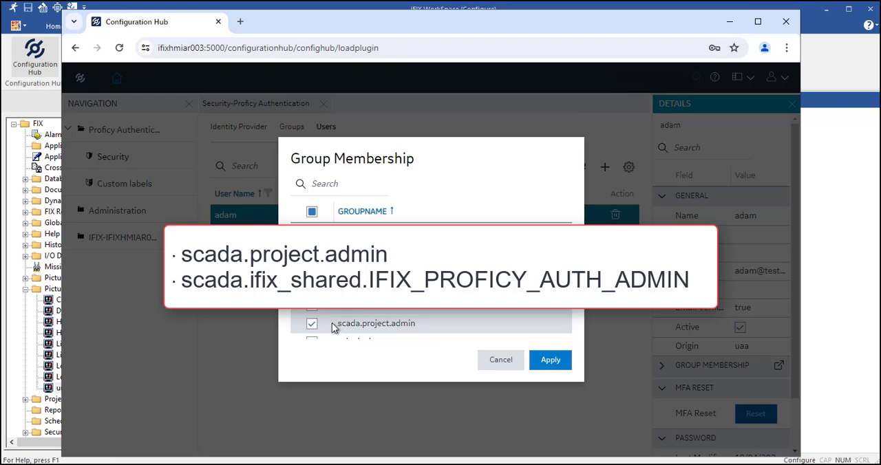
mouse_move(424, 332)
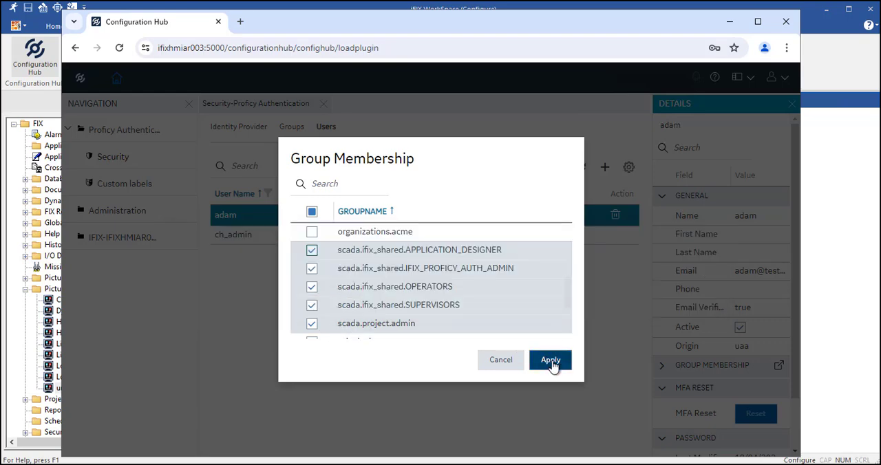
Step: Apply adam's scada.project.admin and IFIX_PROFICY_AUTH_ADMIN memberships, then close Configuration Hub
click(551, 360)
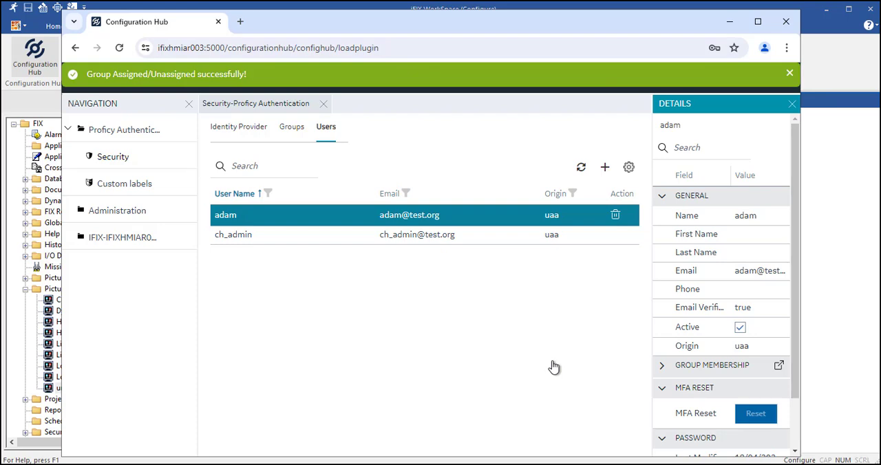
mouse_move(782, 72)
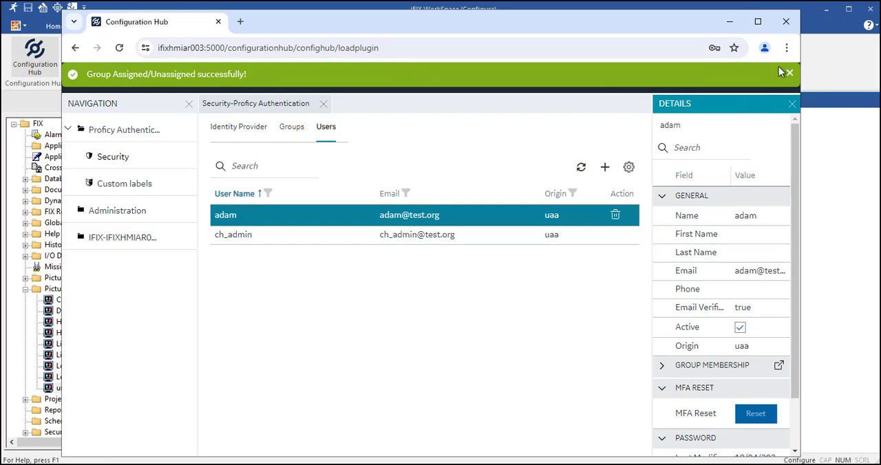
click(786, 22)
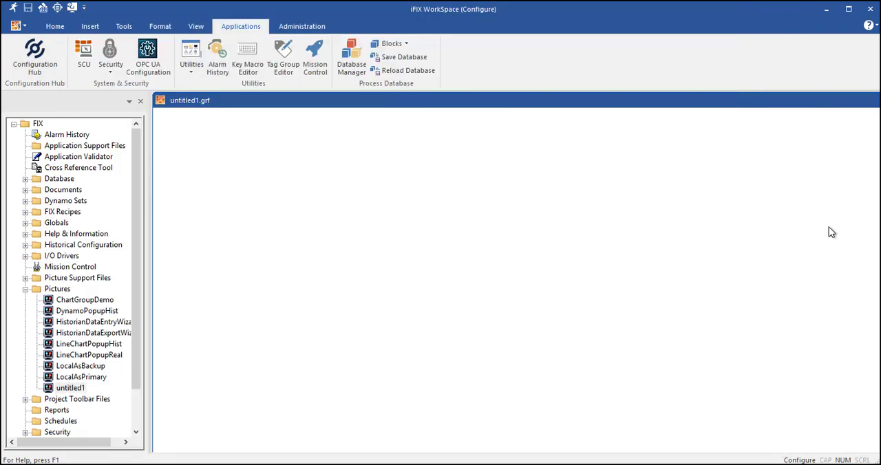